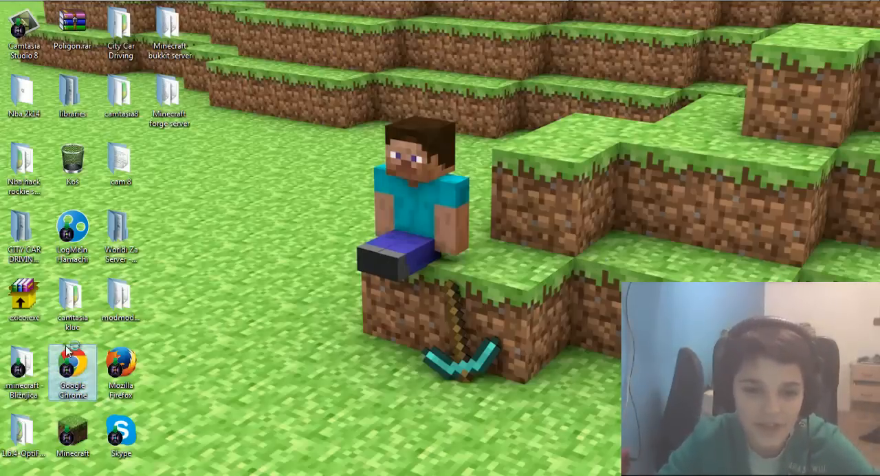
Step: Launch Google Chrome and go to the MCPC-Plus job page at ci.md-5.net/job/MCPC-Plus/
double_click(71, 362)
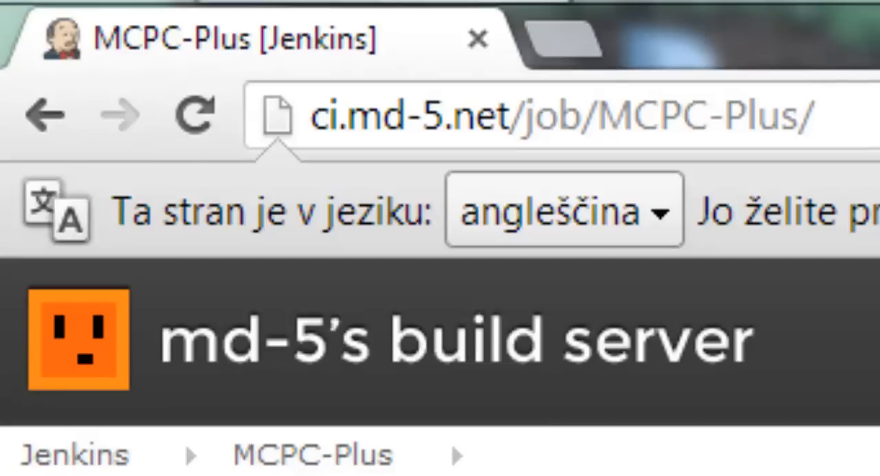
Step: Dismiss the survey popup and download the build #158 mcpc-plus-1.6.4-R2.1-forge953 jar
click(564, 115)
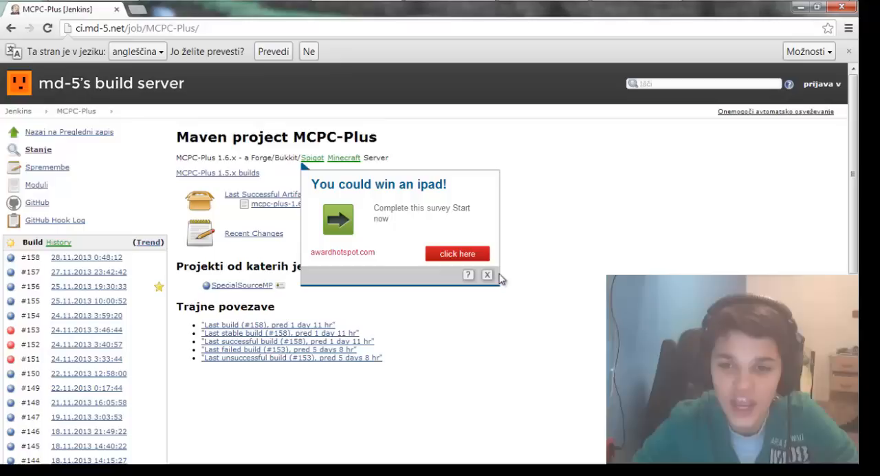
click(487, 274)
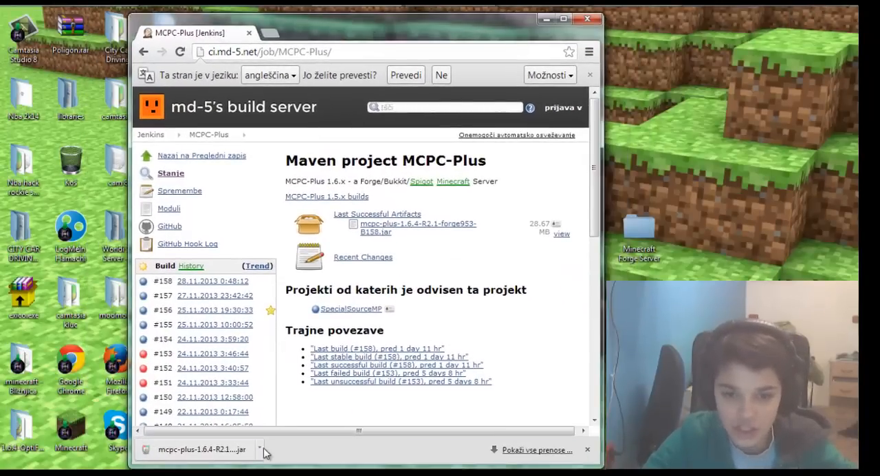
Step: Scroll the page and load Google Slovenia's search page in a new tab
scroll(down, 3)
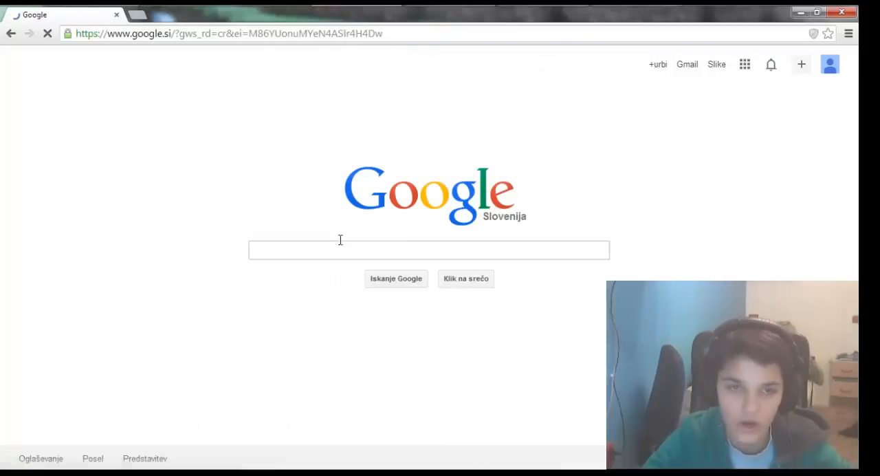
Step: Search Google for 'bukkit' and open the 'Setting up a server - BukkitWiki' result
text(bukki)
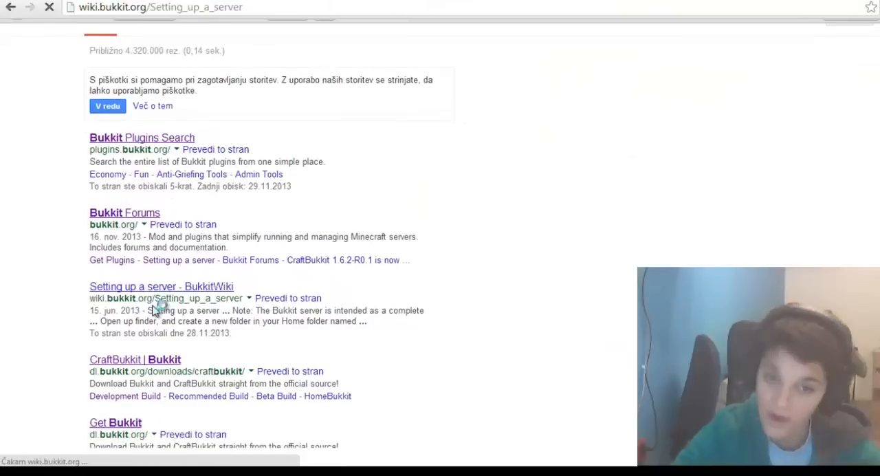
click(161, 286)
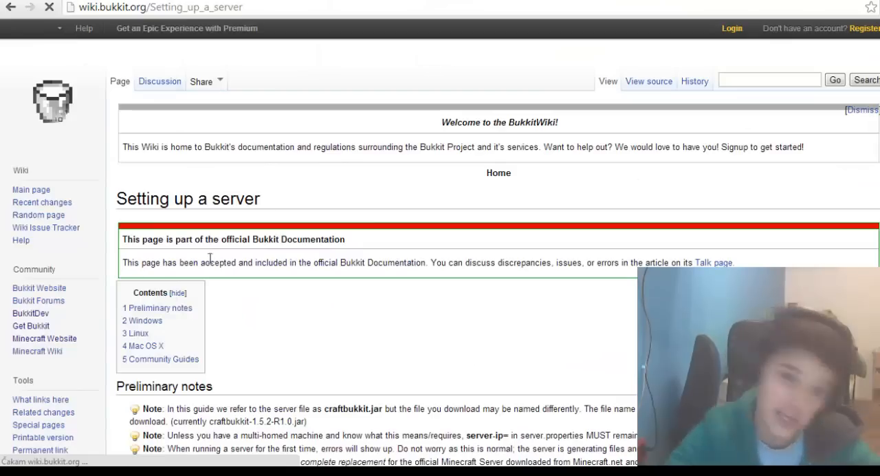
scroll(down, 3)
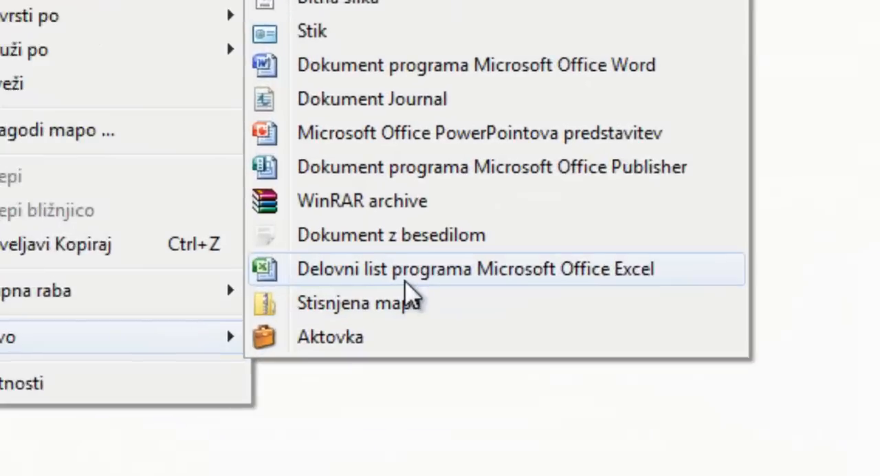
Step: Create a text document with the java launch command and PAUSE, saved as server.bat
click(391, 234)
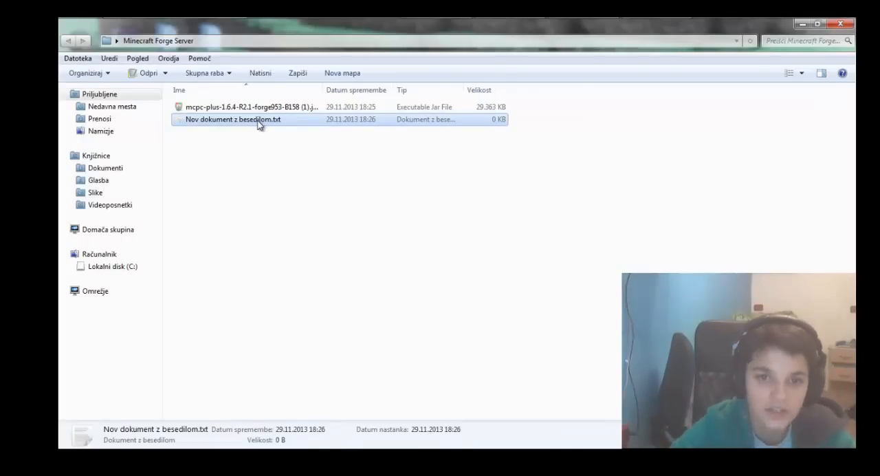
double_click(232, 119)
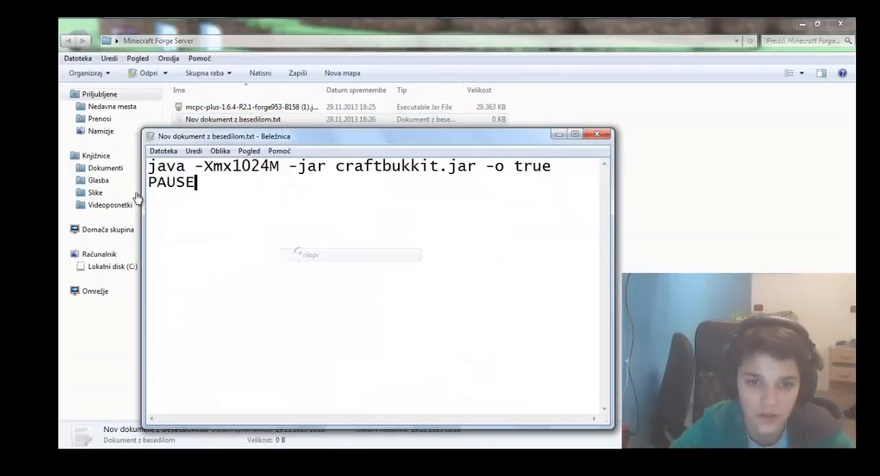
click(163, 151)
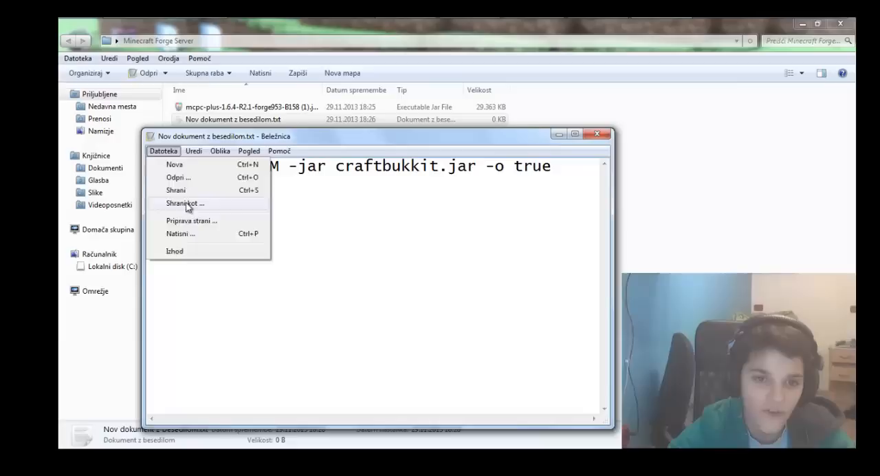
click(184, 202)
text(server.bat)
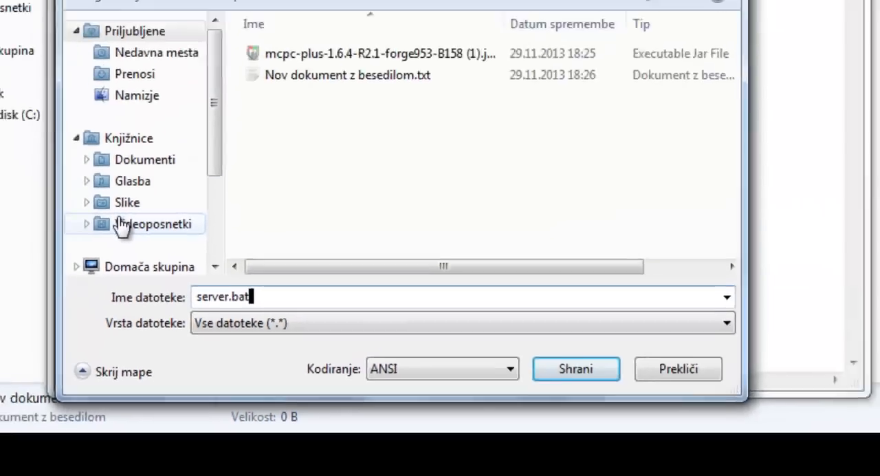
click(575, 368)
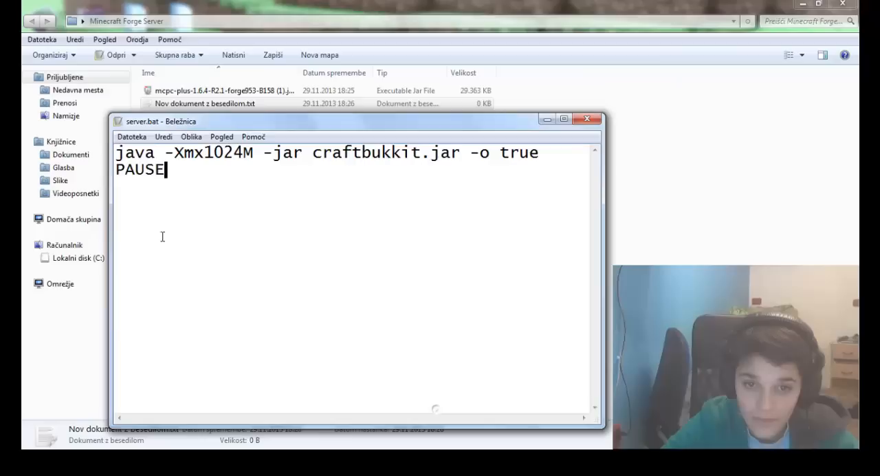
Step: Close Notepad and delete the leftover empty text document
click(587, 119)
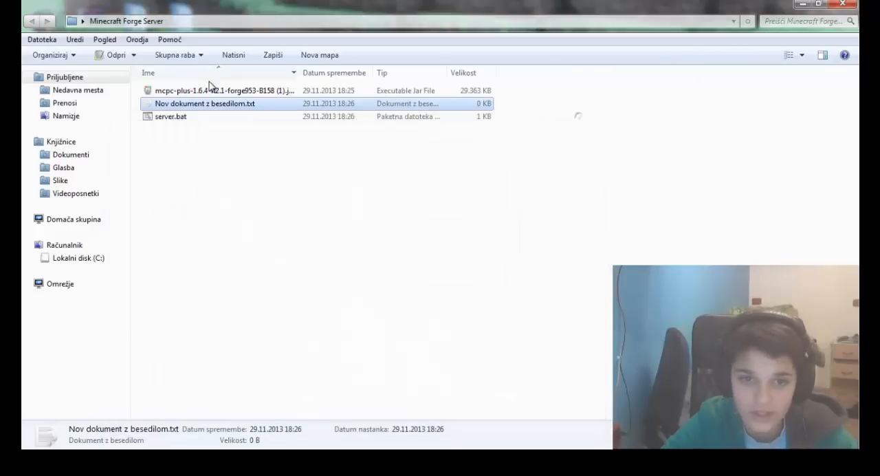
right_click(204, 103)
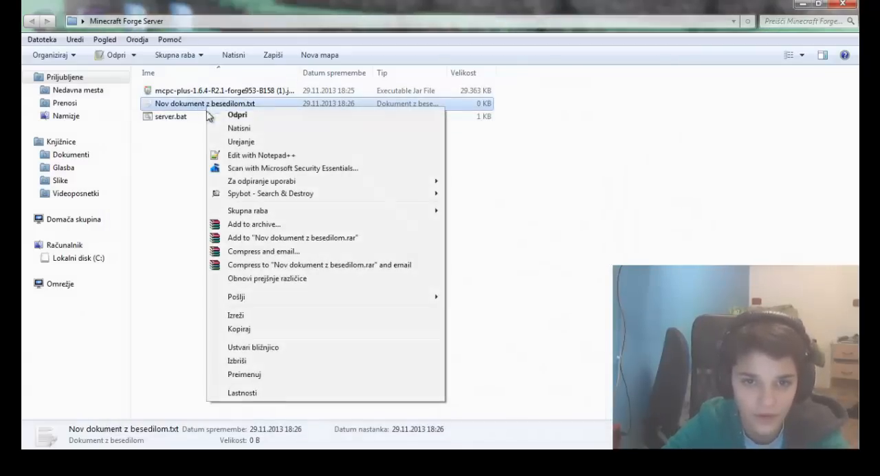
click(237, 360)
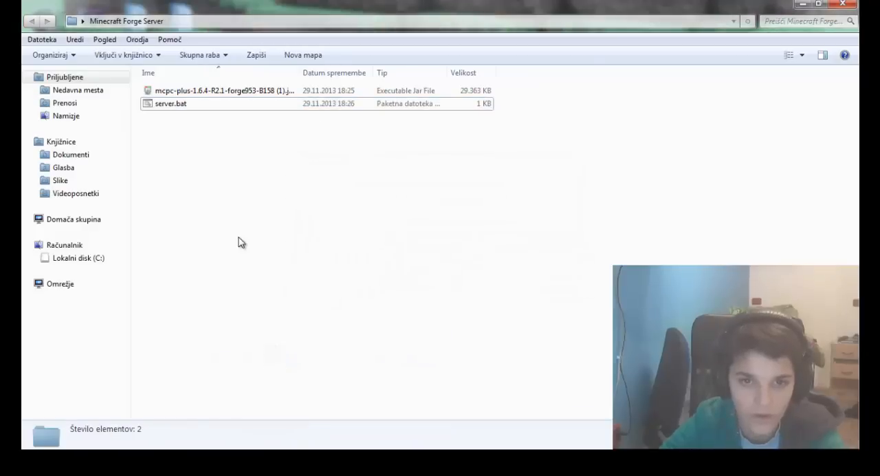
Step: Rename the MCPC-Plus jar to mcpc.jar and bring up options for server.bat
double_click(220, 90)
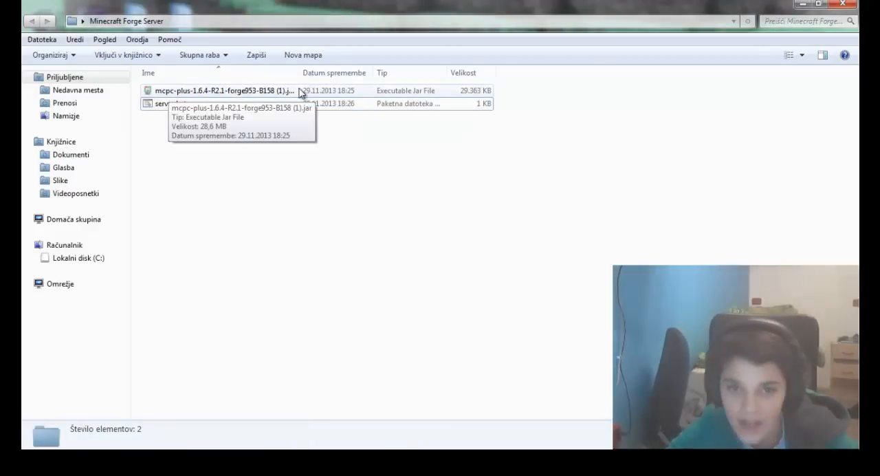
right_click(215, 90)
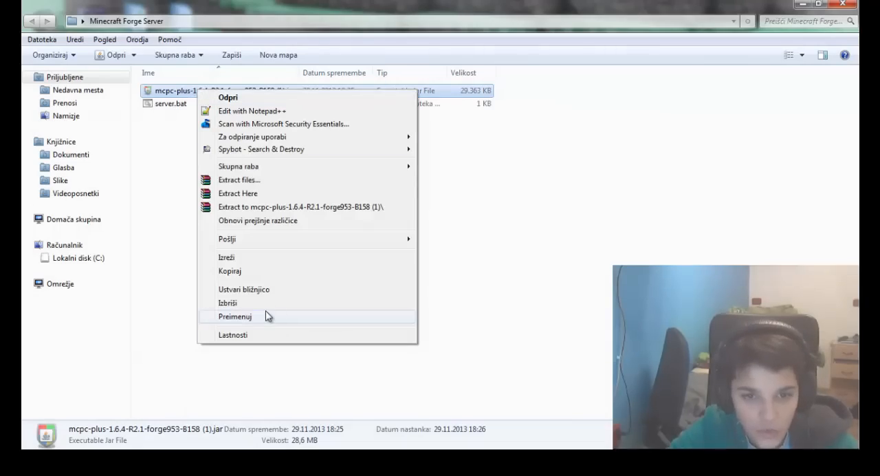
click(235, 316)
text(mcpc)
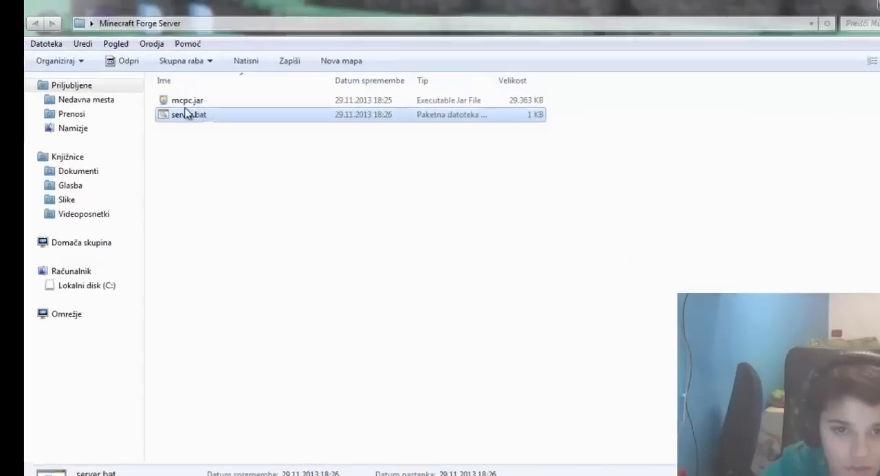
right_click(192, 124)
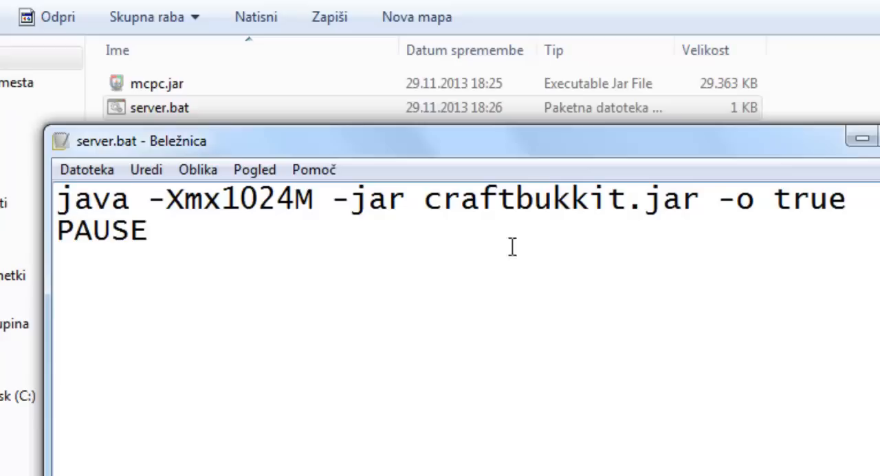
Step: Change server.bat to run java -Xmx1024M -jar mcpc.jar without '-o true', then close it
double_click(526, 200)
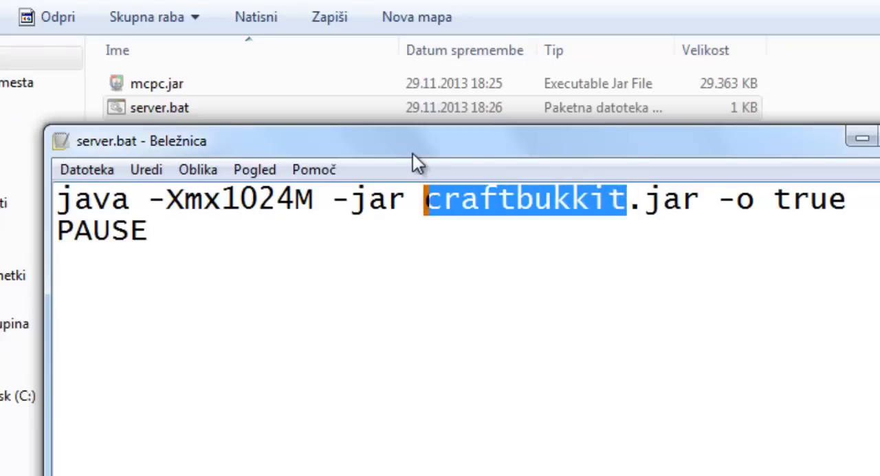
text(mcp)
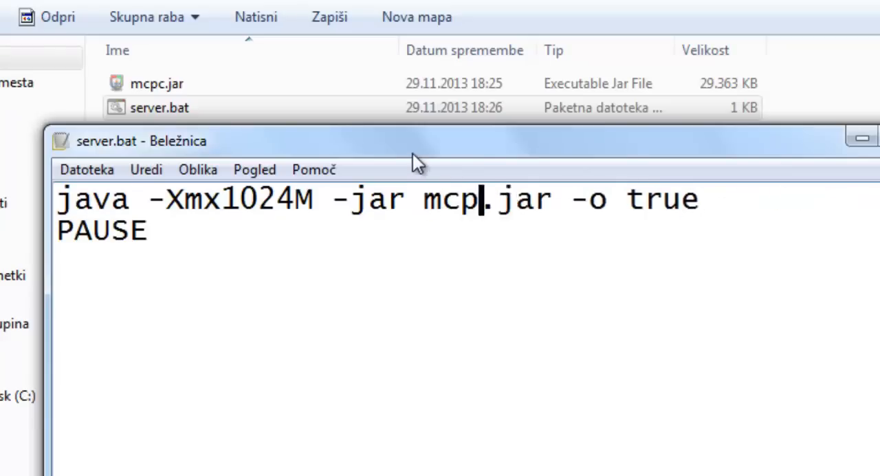
text(c)
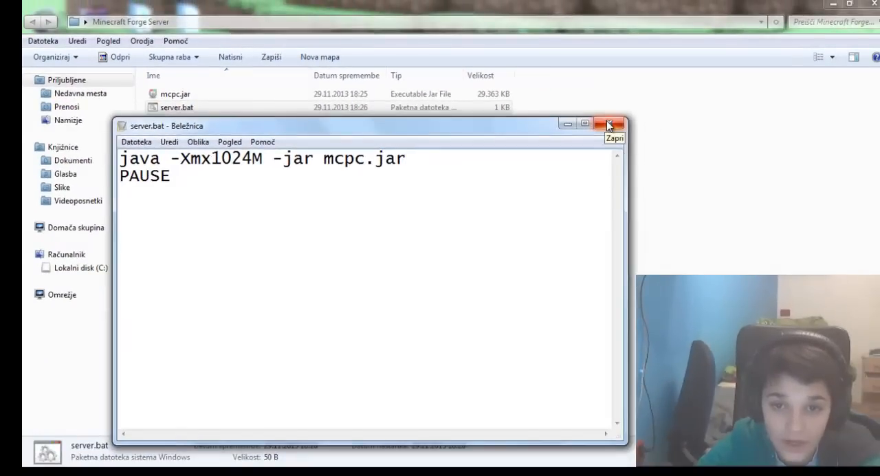
click(609, 124)
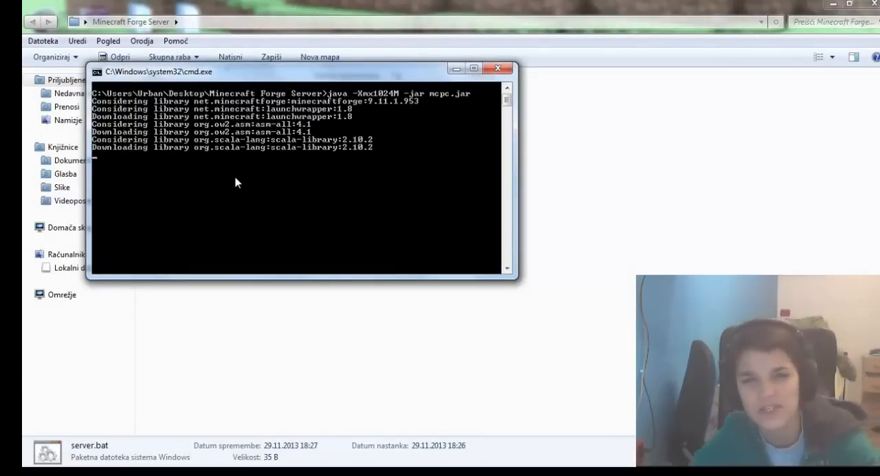
mouse_move(512, 163)
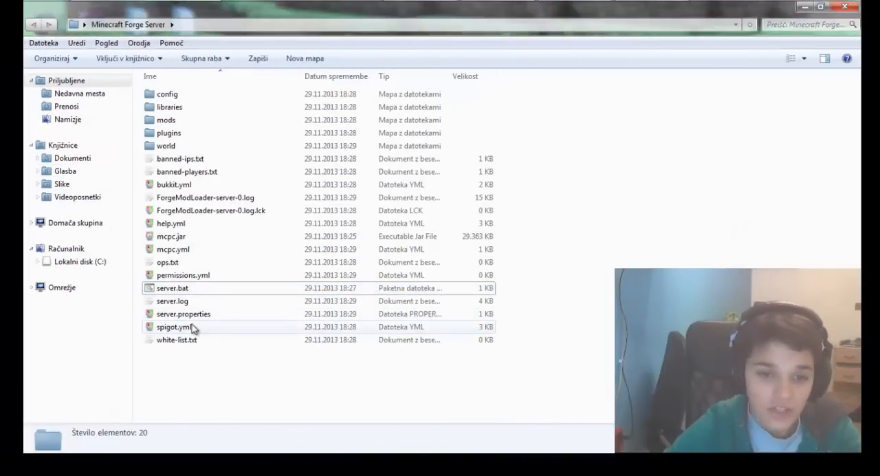
Step: Open the newly generated server.properties in WordPad after the first server run
double_click(183, 314)
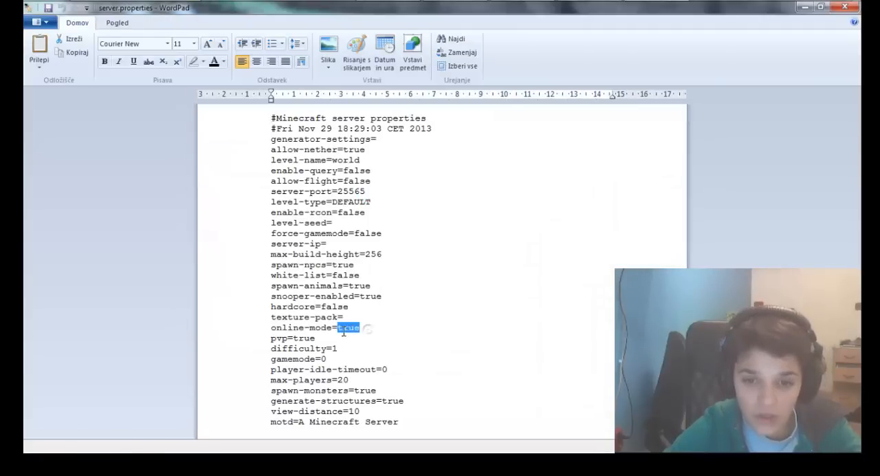
Step: Set online-mode=false, copy the Hamachi IPv4 address, and close WordPad
text(false)
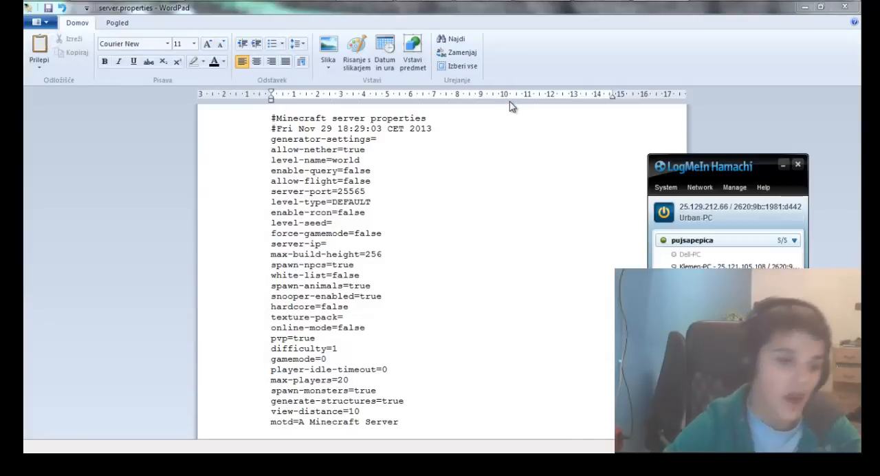
right_click(740, 206)
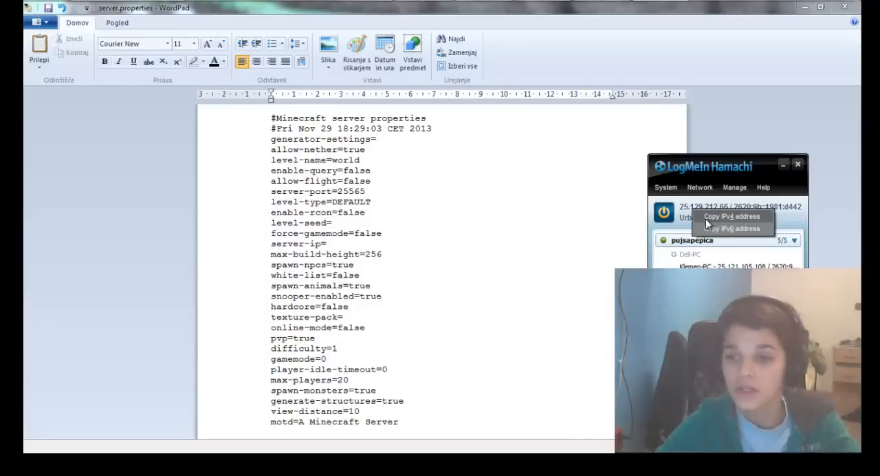
click(371, 287)
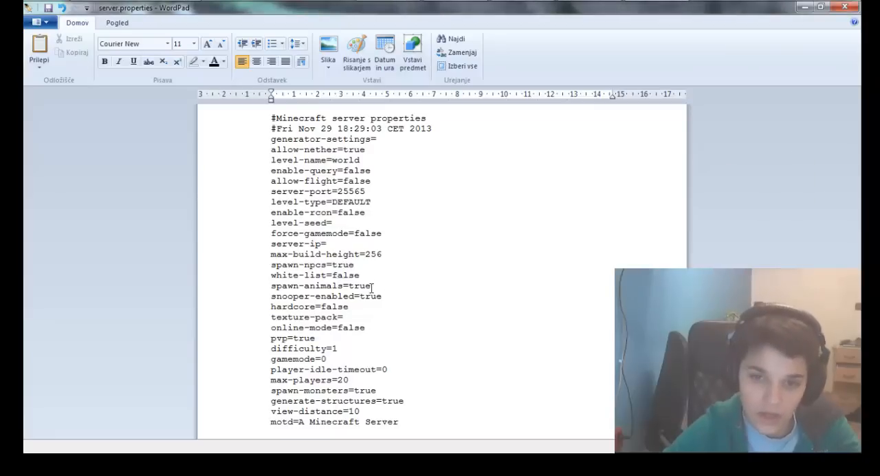
right_click(342, 246)
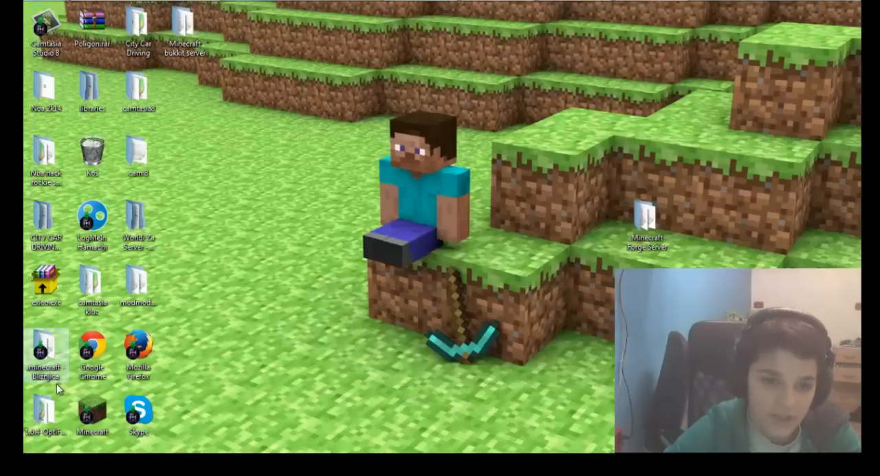
mouse_move(260, 443)
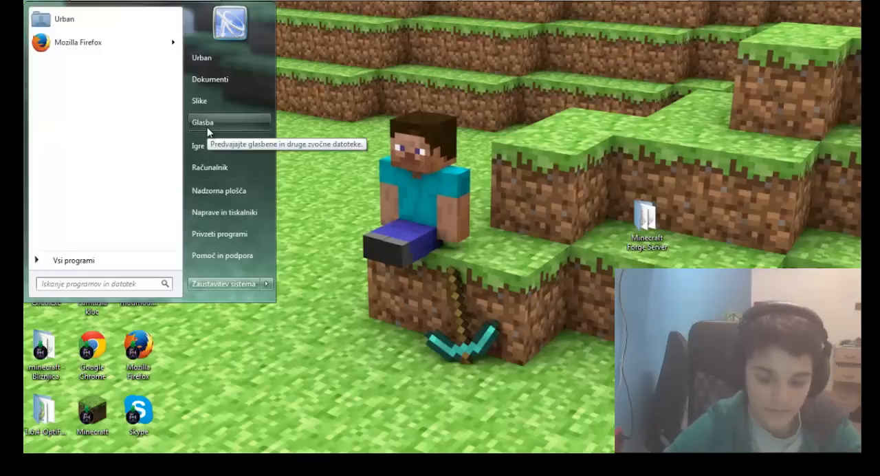
Step: Go from %appdata% into .minecraft and open its mods folder
text(%appdat)
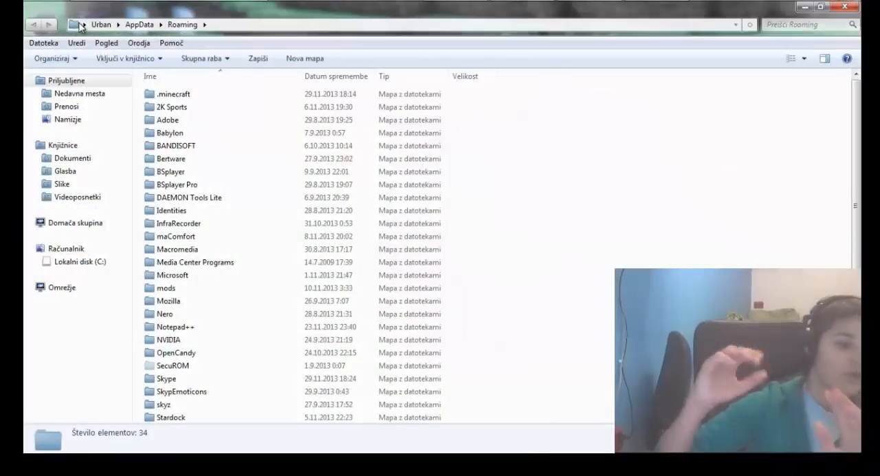
click(172, 93)
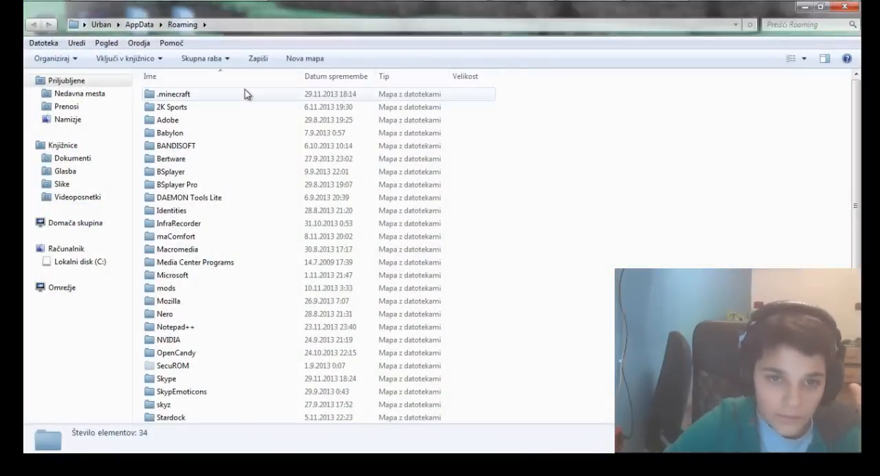
double_click(173, 93)
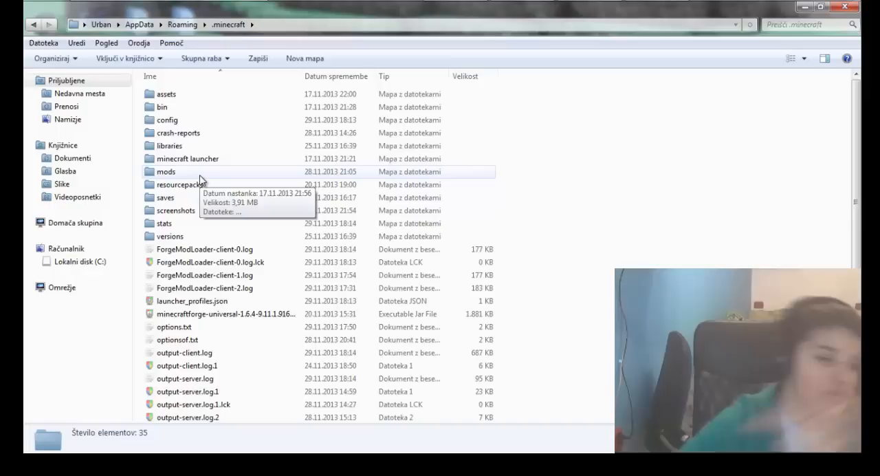
double_click(166, 171)
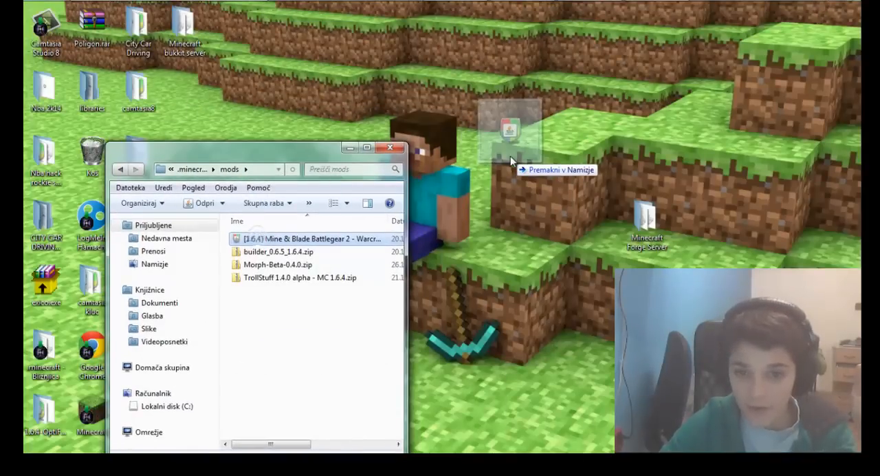
Step: Copy the Mine & Blade Battlegear 2 jar onto the desktop and close the client mods window
drag(313, 239, 509, 89)
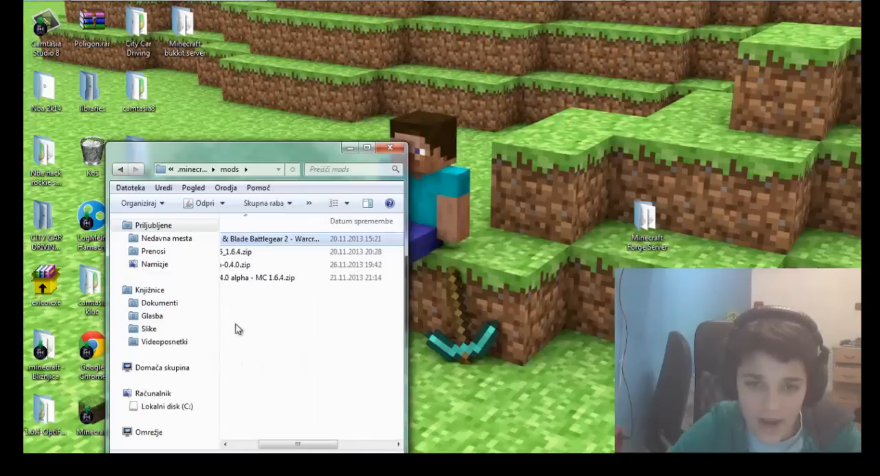
right_click(271, 239)
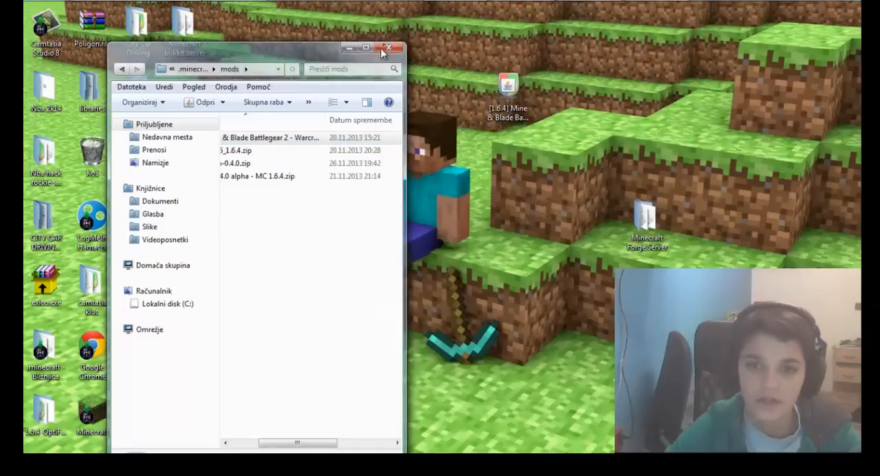
click(366, 47)
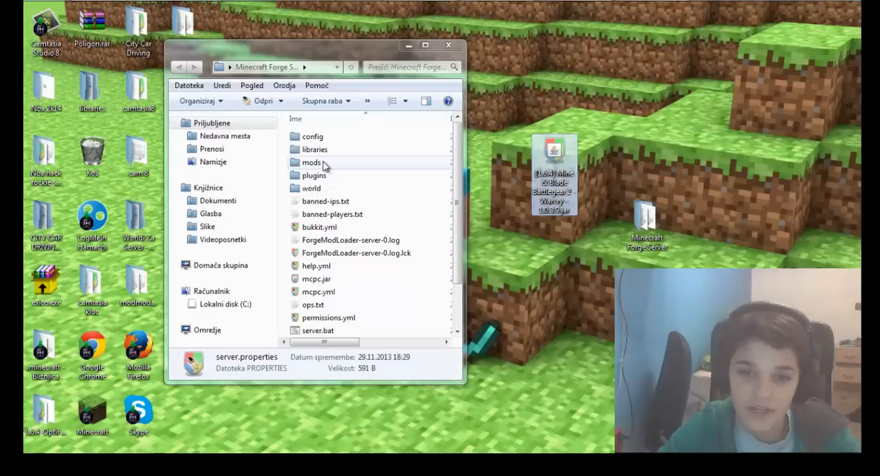
Step: Open the Forge server's mods folder, then launch the server with server.bat
double_click(311, 161)
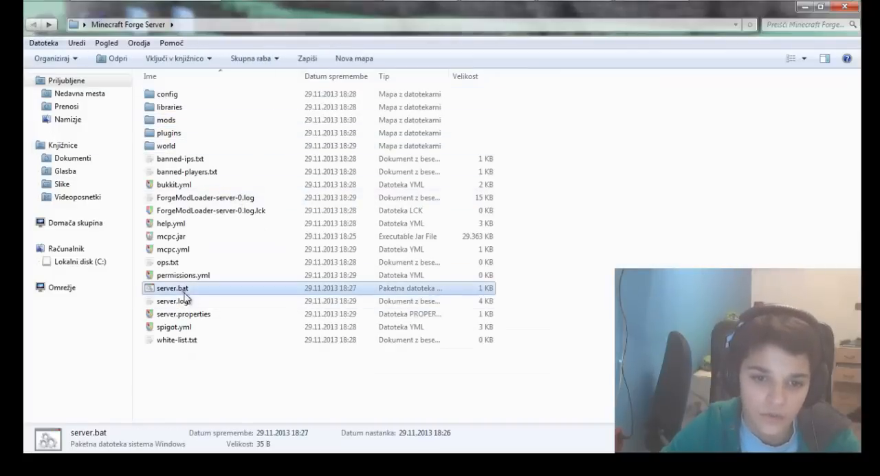
double_click(171, 287)
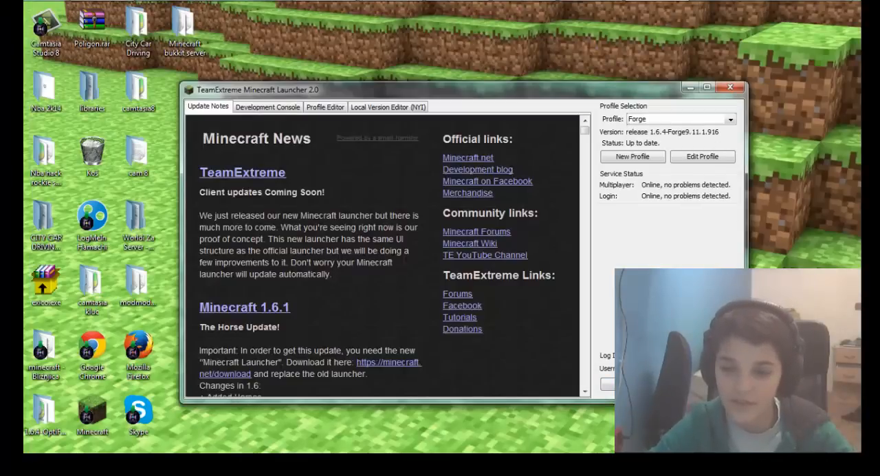
Step: Launch Minecraft 1.6.4 from the TeamExtreme launcher using the Forge profile
click(268, 106)
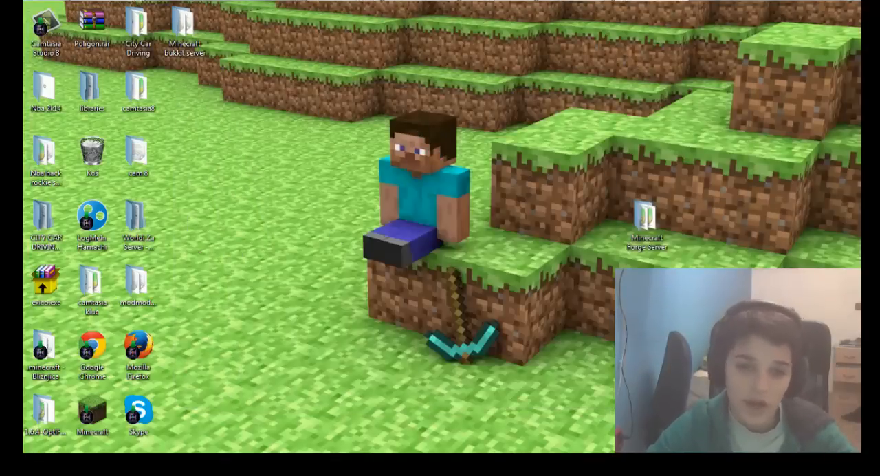
mouse_move(355, 110)
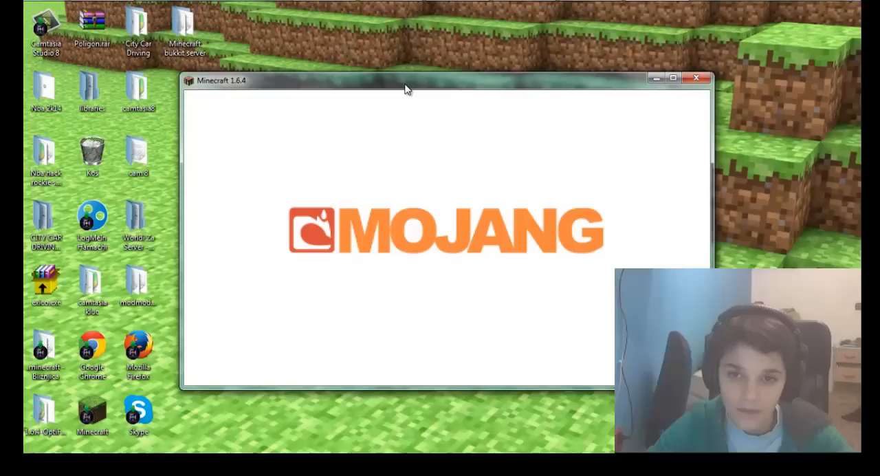
mouse_move(441, 77)
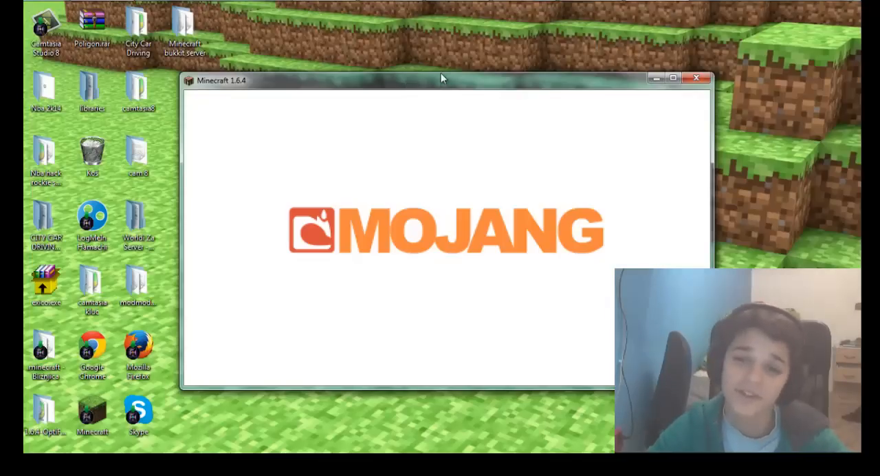
mouse_move(574, 174)
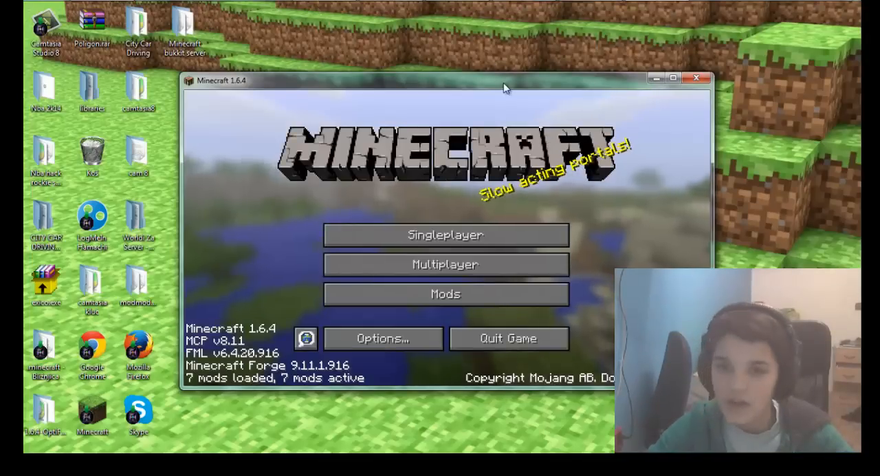
Step: Join the Forge server from the Multiplayer list, then disconnect via the pause menu
click(445, 264)
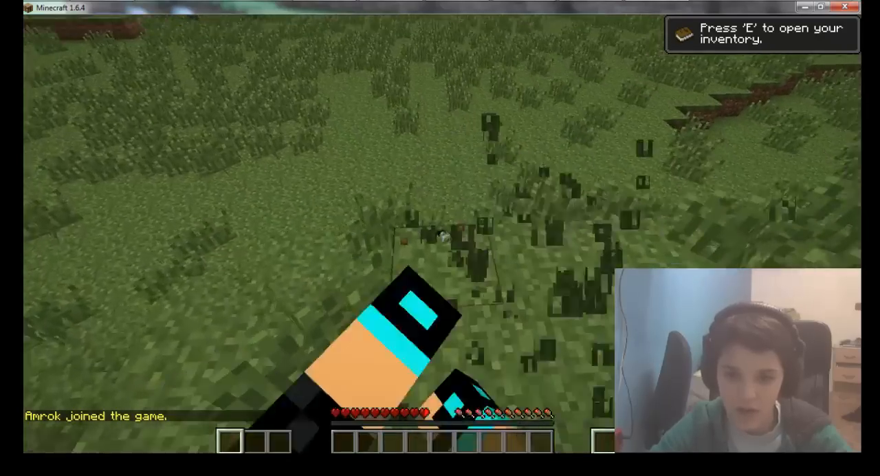
key(Escape)
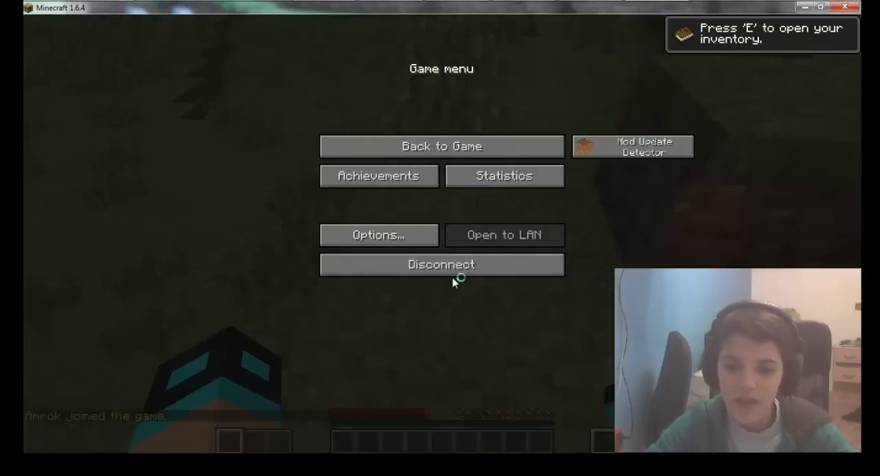
click(442, 263)
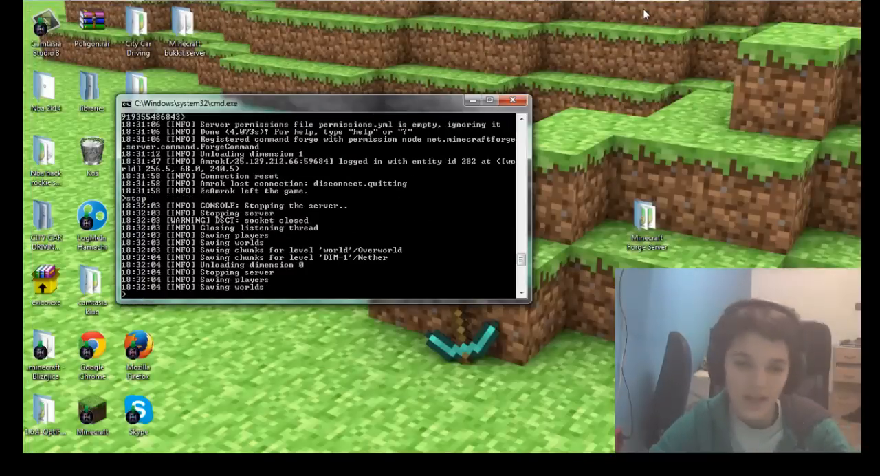
Step: Close the stopped Forge server's Command Prompt console
click(513, 101)
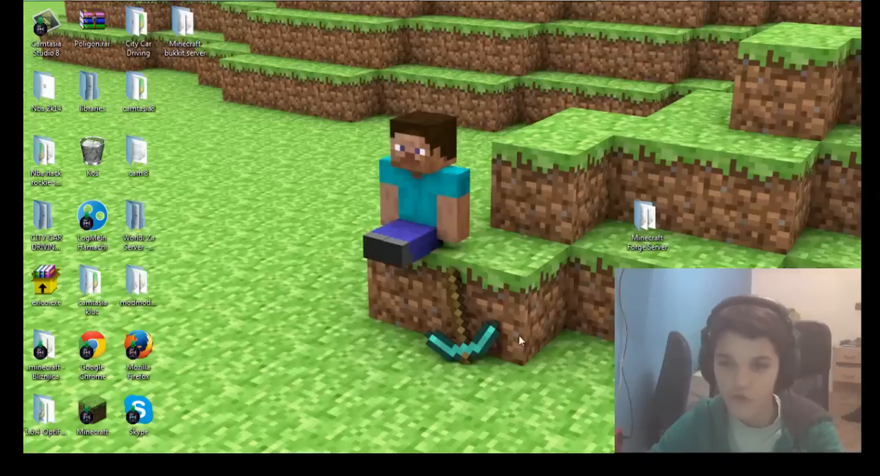
mouse_move(507, 264)
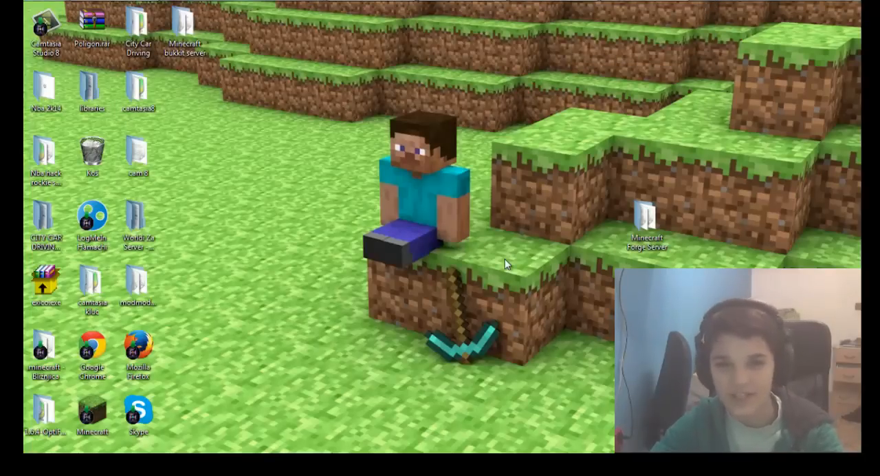